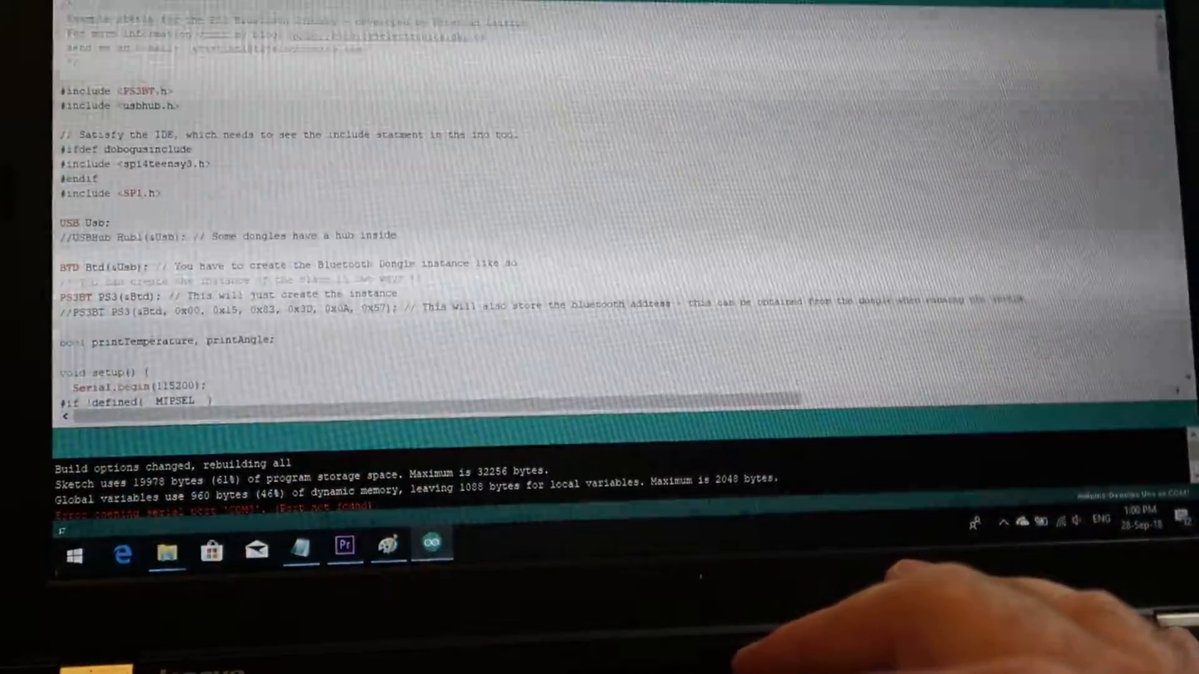
Open the Serial Monitor from the Tools menu to watch the PS3 sketch output.
left_click(100, 4)
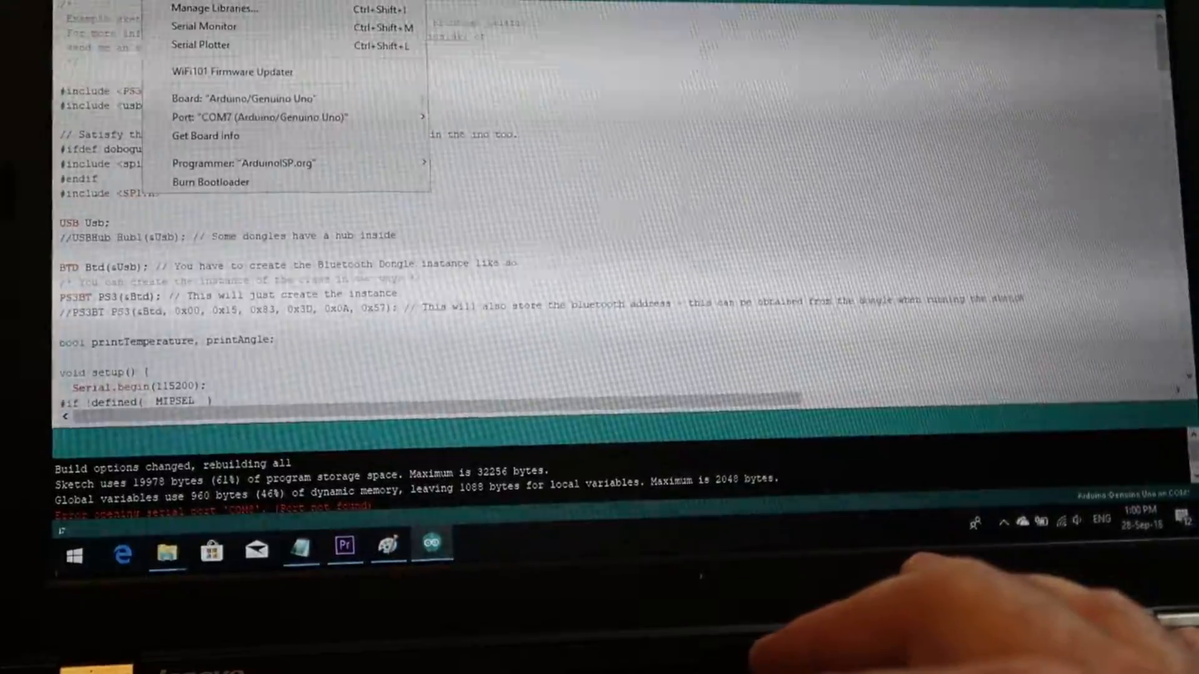
left_click(203, 26)
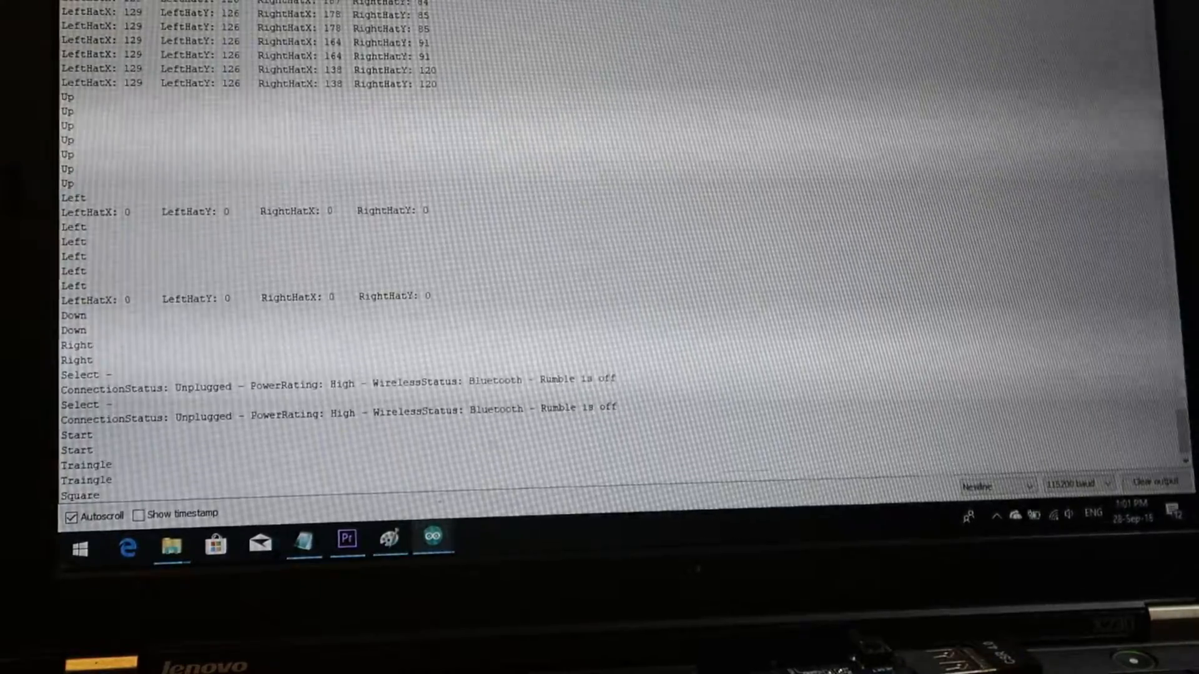
Scroll through the Serial Monitor output listing Up, Left, Select, Start and Triangle presses.
scroll("down", 3)
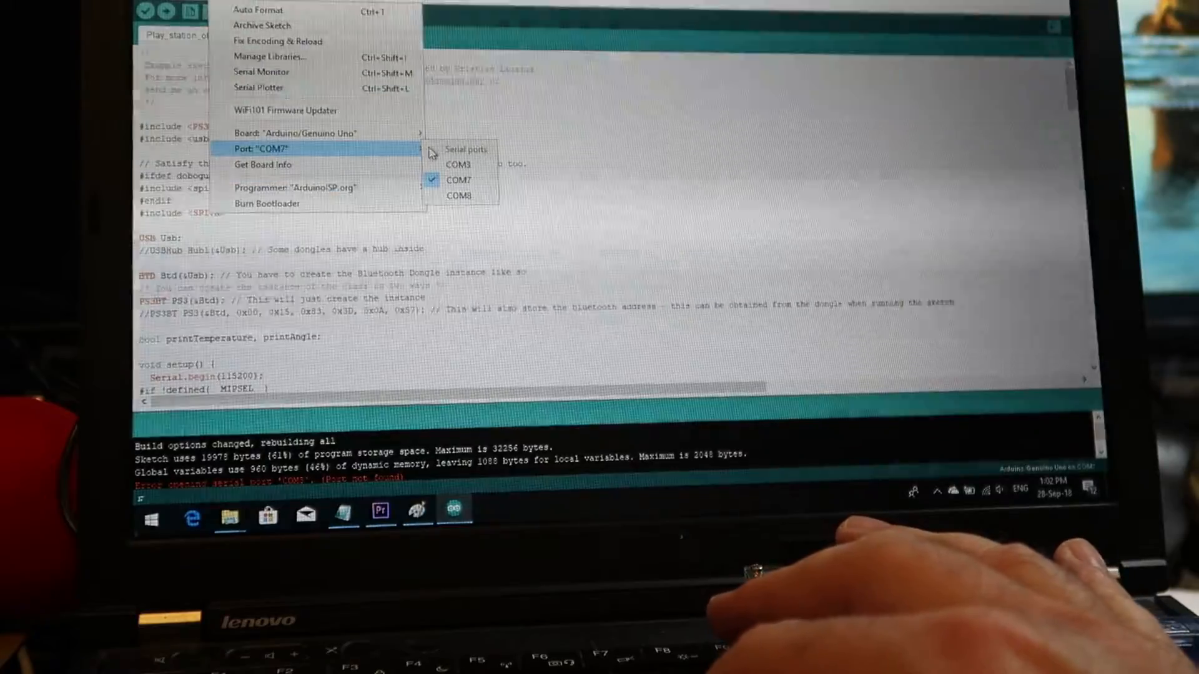
mouse_move(328, 134)
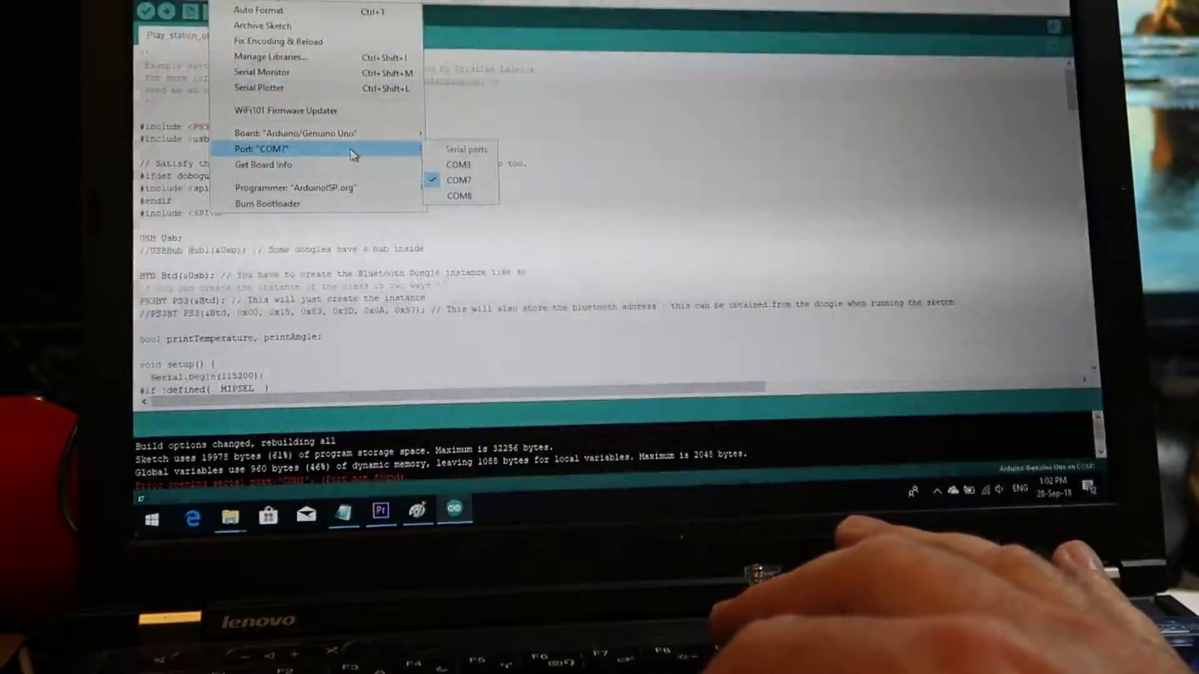
Change the Uno's port from COM7 to COM8 under Tools > Port.
left_click(458, 180)
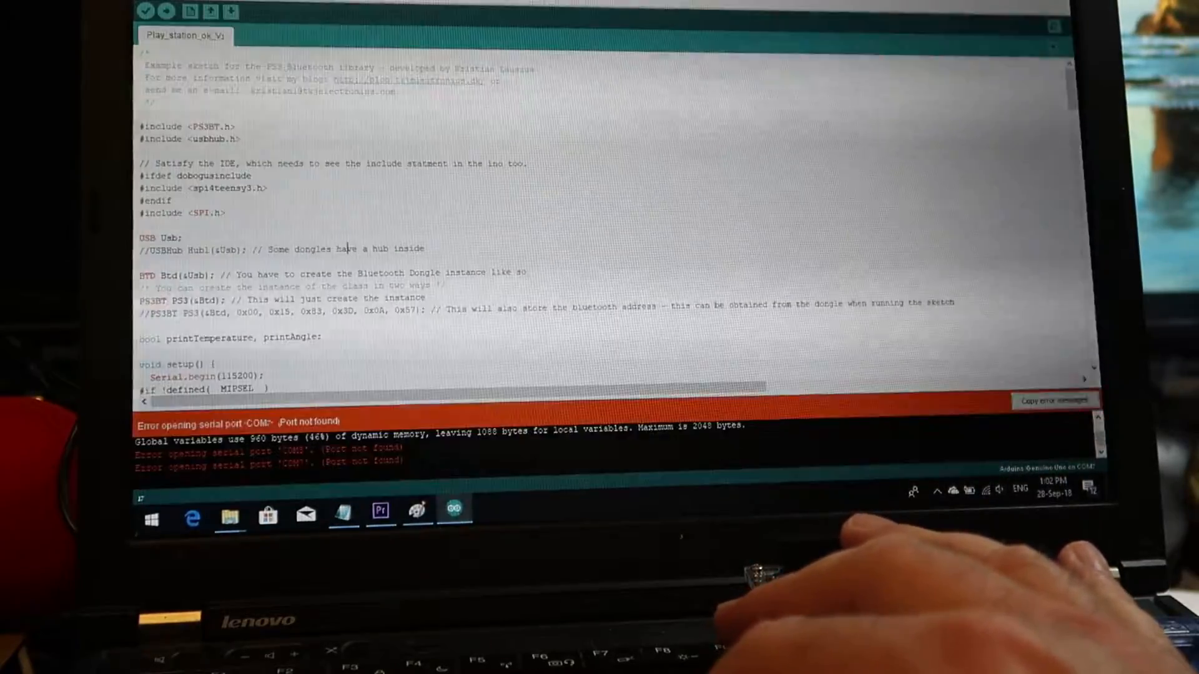
left_click(237, 9)
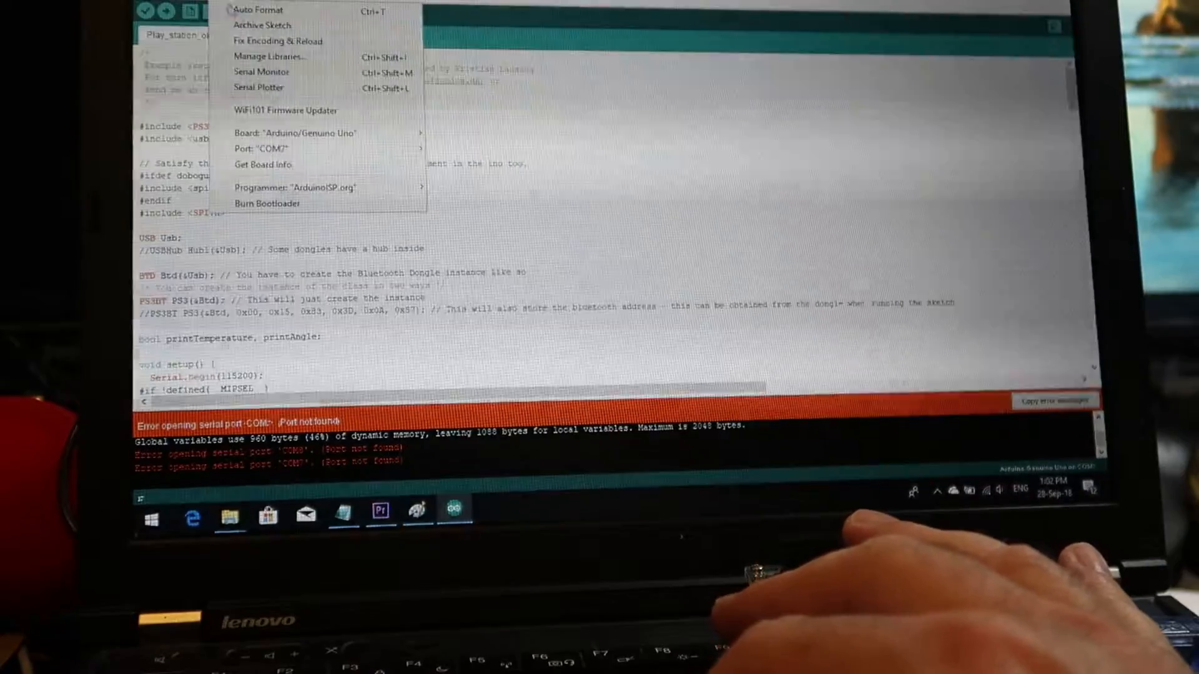
left_click(263, 149)
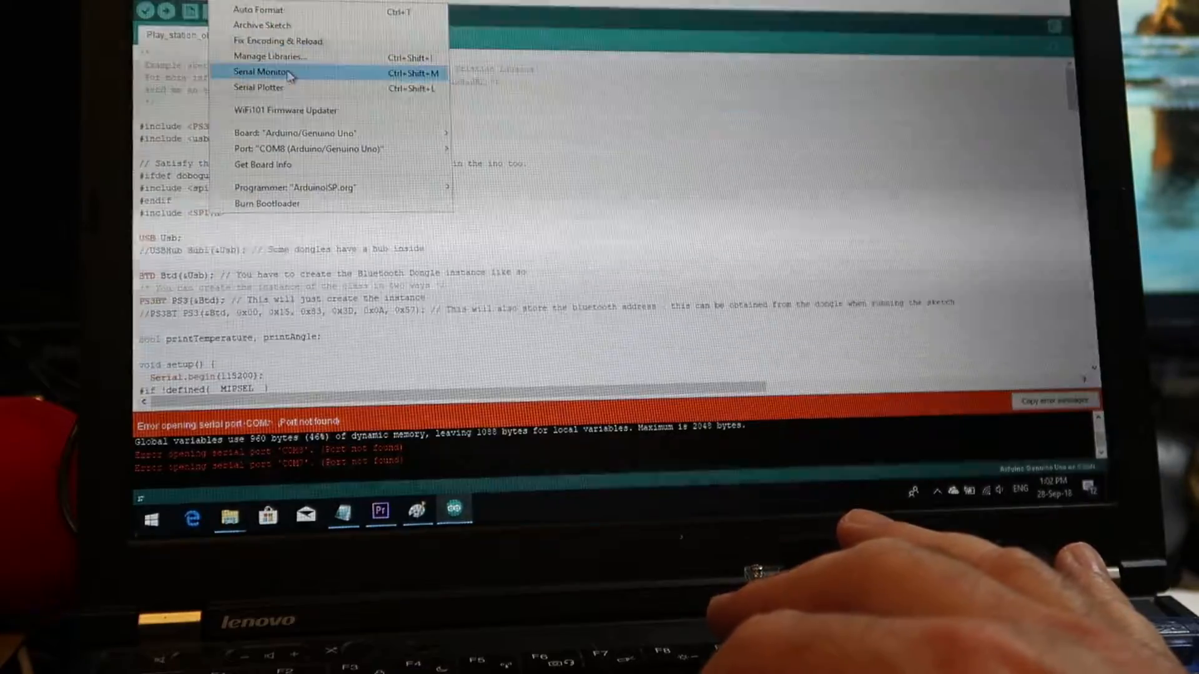
Open the Serial Monitor on COM8 at 115200 baud.
left_click(264, 71)
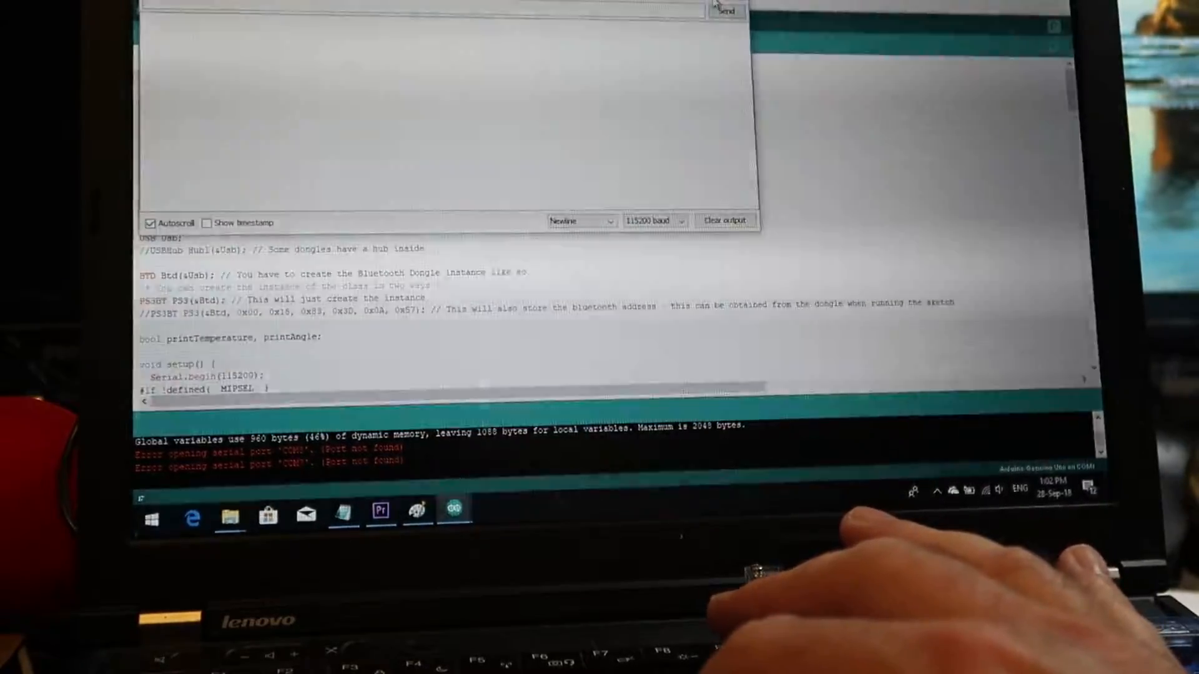